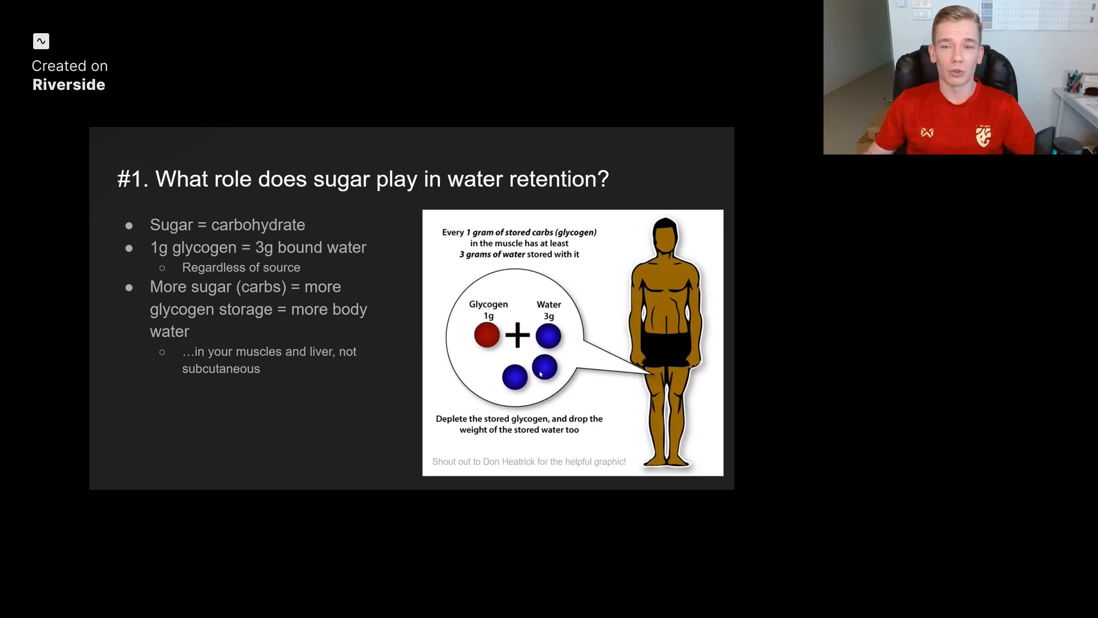
mouse_move(341, 427)
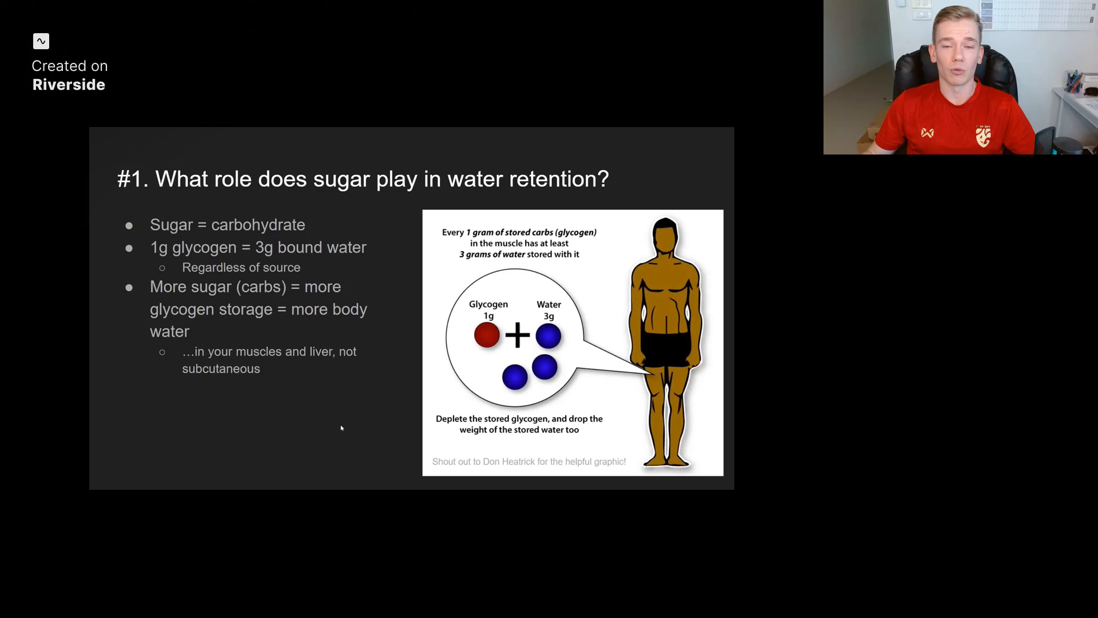